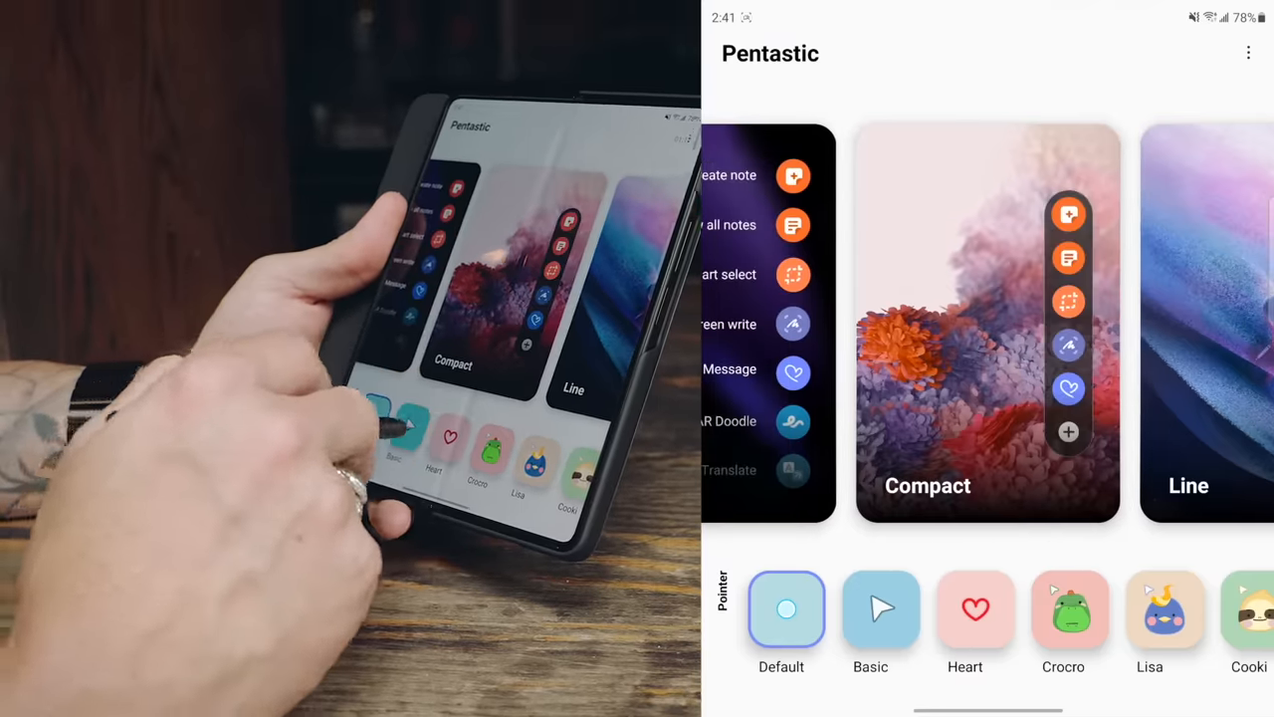
- Try the Lisa pointer, then choose the Custom photo pointer and return to the home screen
click(880, 609)
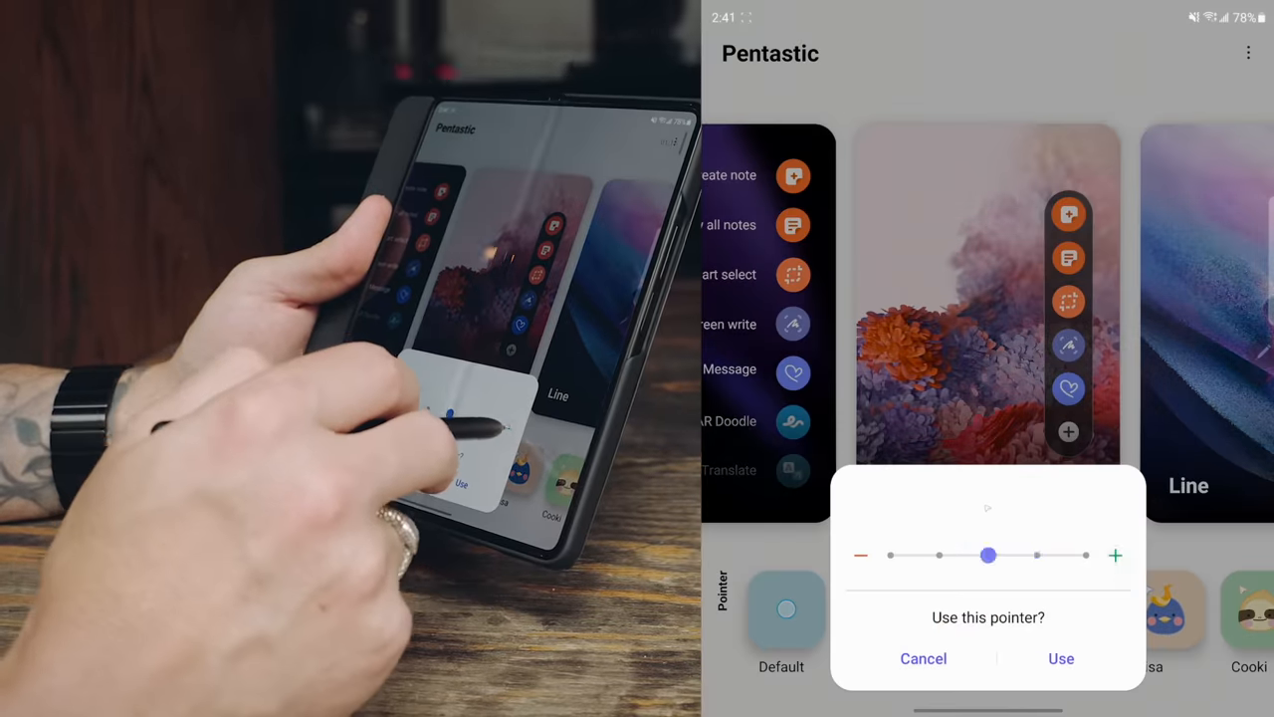
drag(988, 554, 1087, 554)
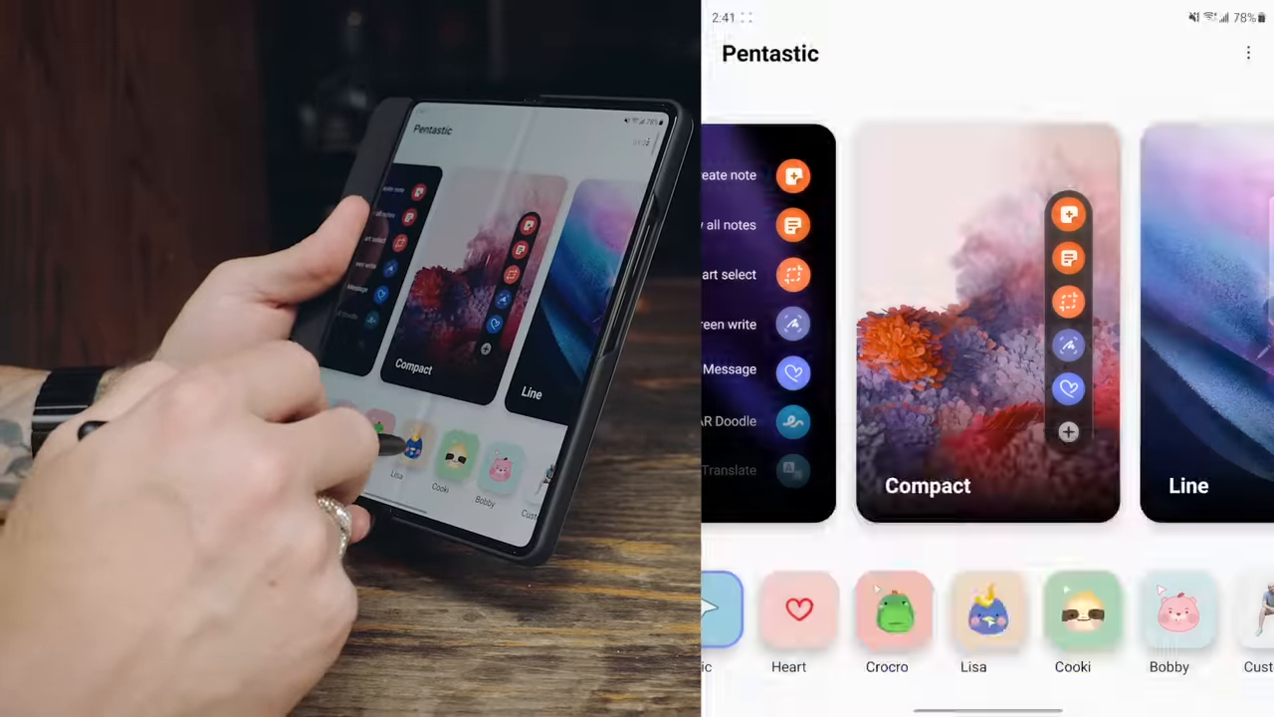
click(987, 610)
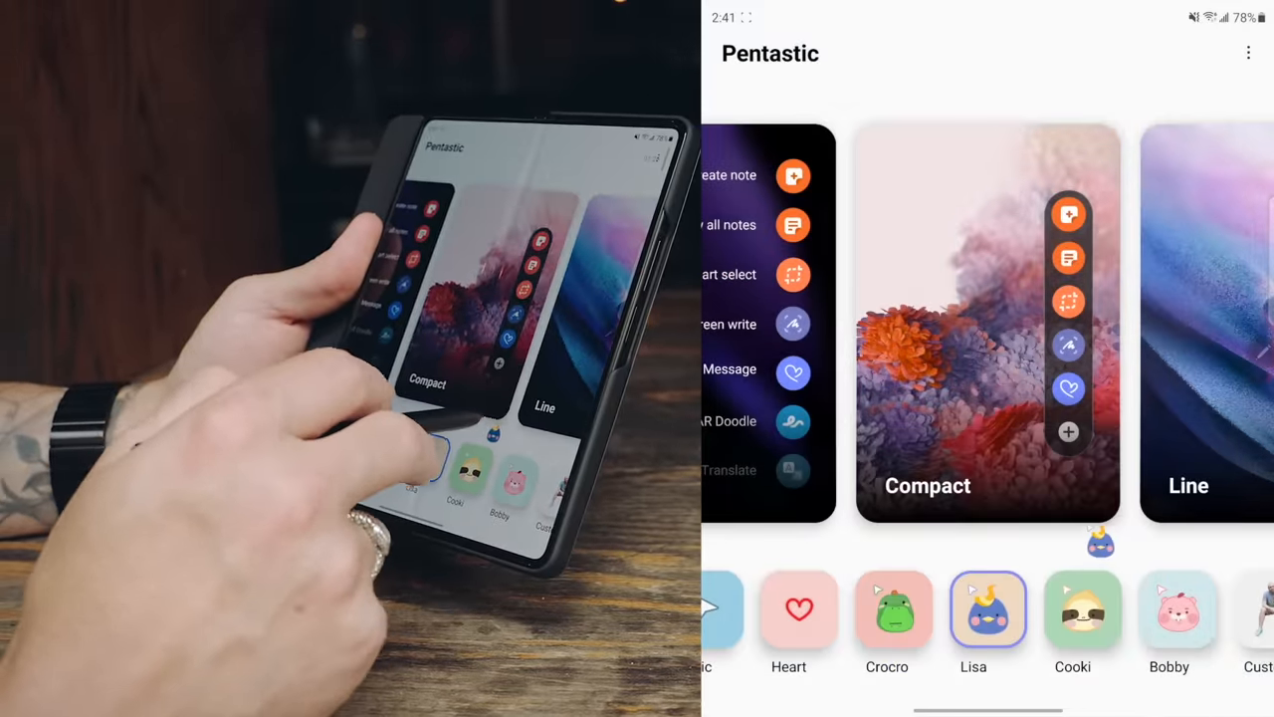
scroll(left, 3)
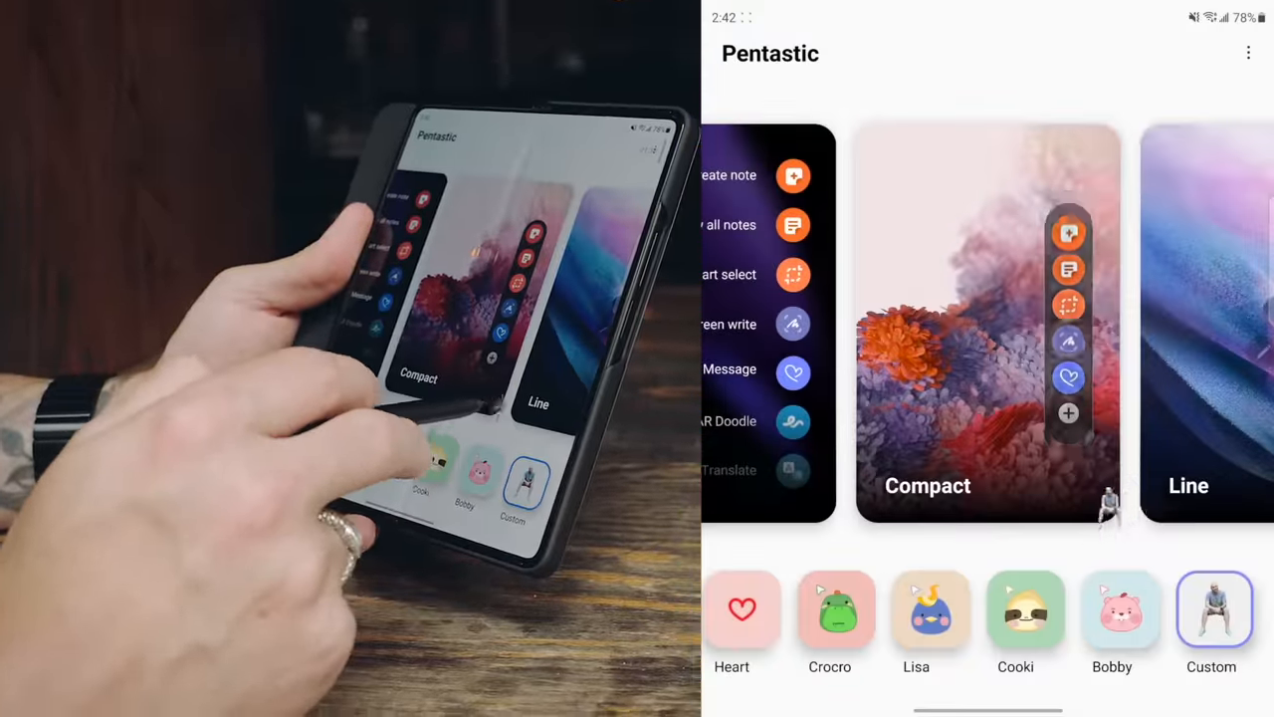
click(1214, 610)
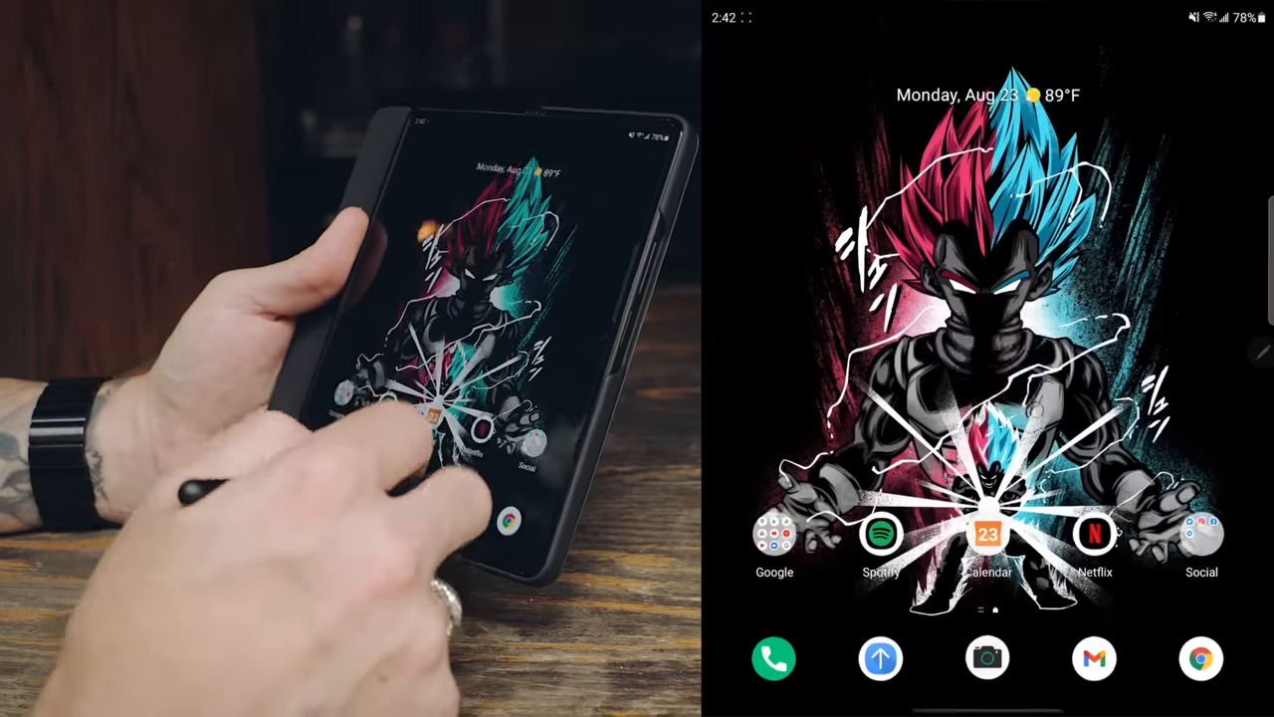
- Reopen Pentastic and bring up the gallery image picker for the Custom pointer
scroll(up, 3)
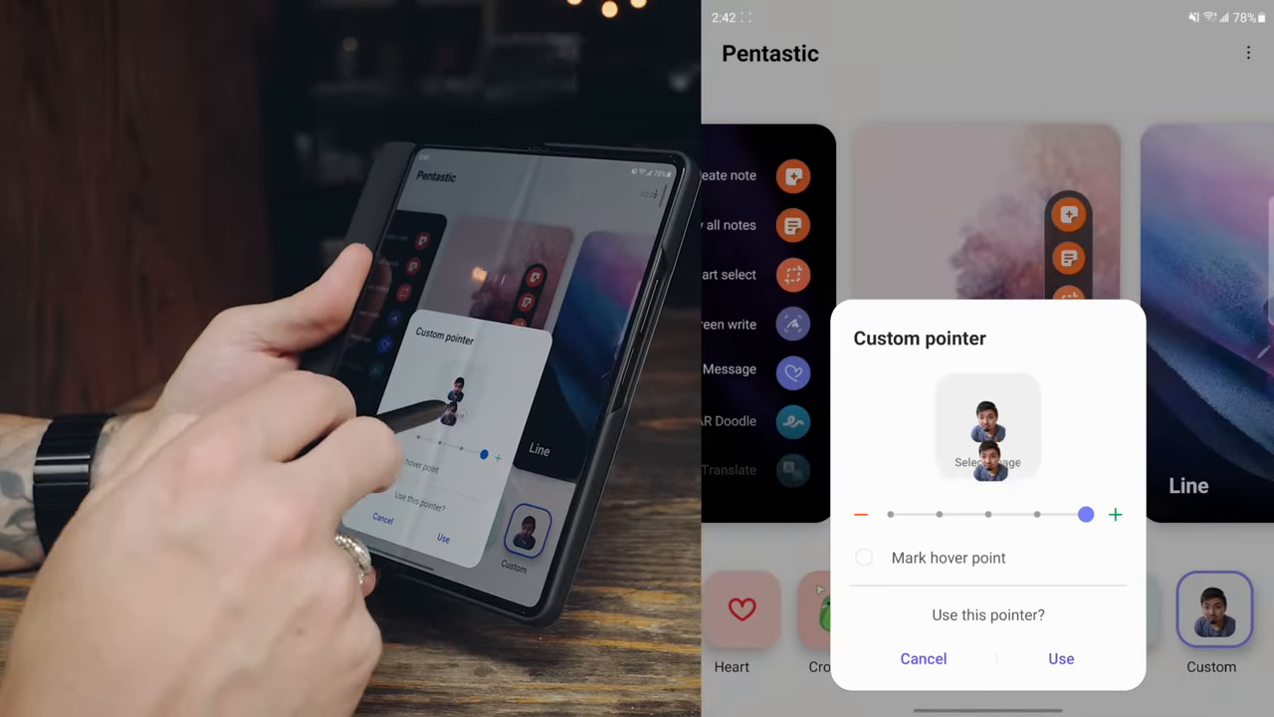
click(988, 426)
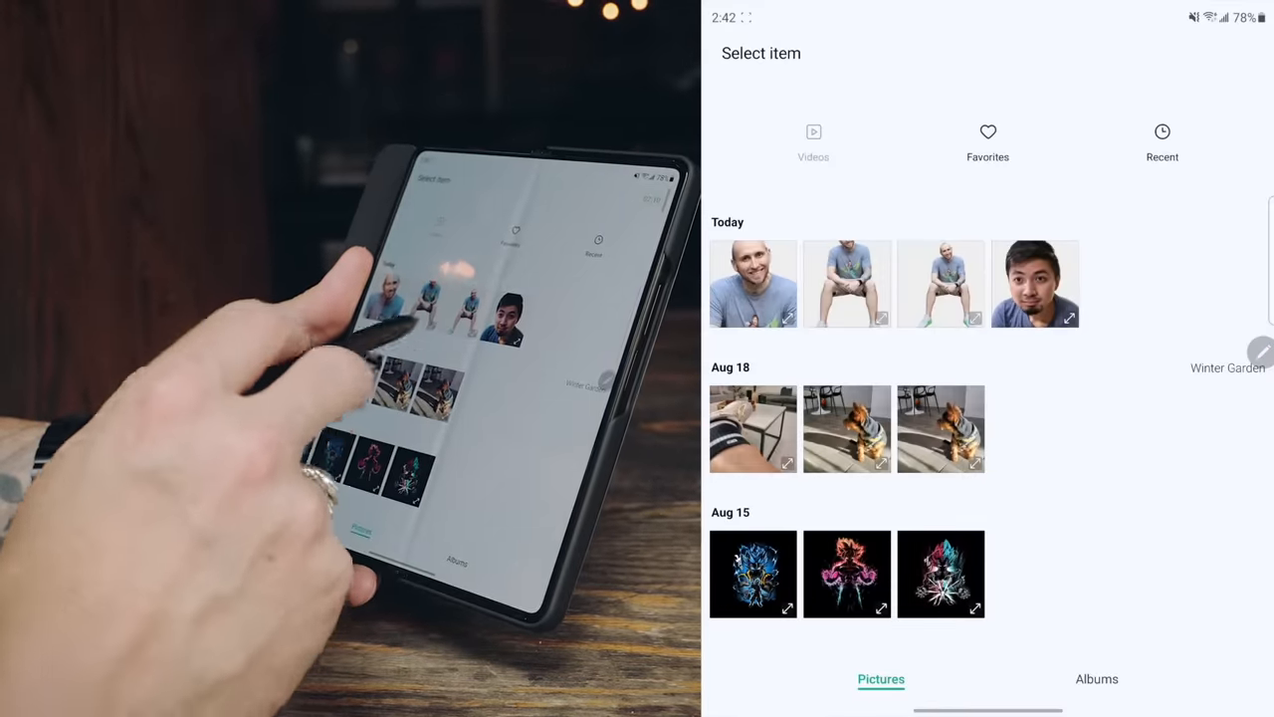